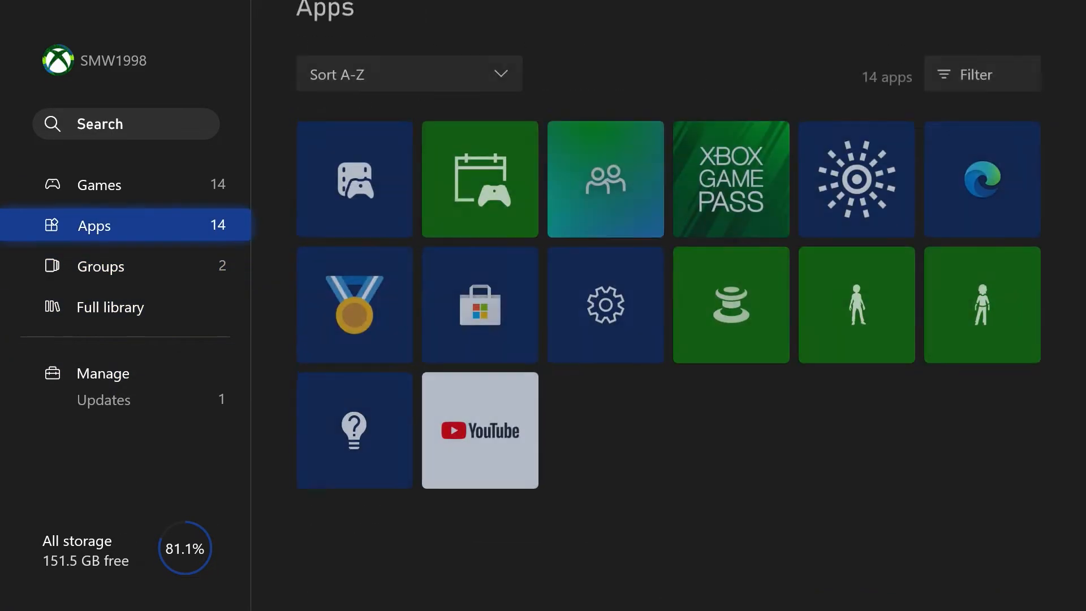
- Bring up the Xbox guide over the Home screen using the controller's Xbox button
key("Xbox")
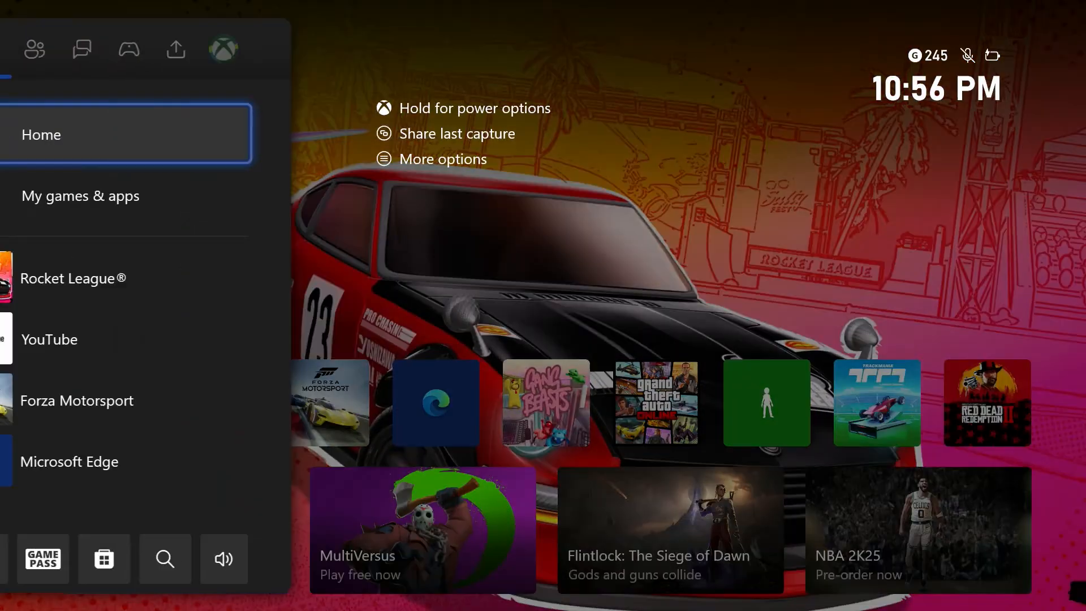